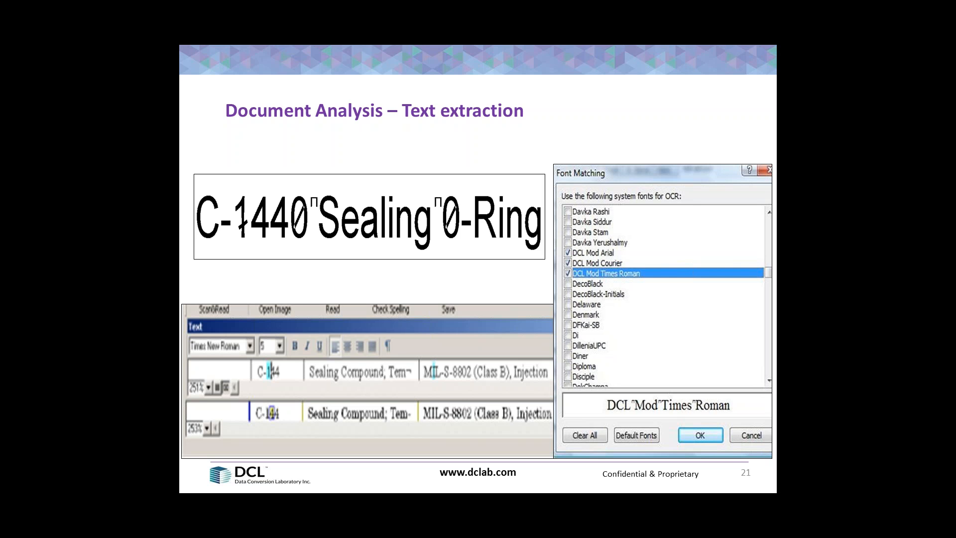
Advance the slide show from slide 21 to slide 22, the OCR error-report slide
left_click(698, 435)
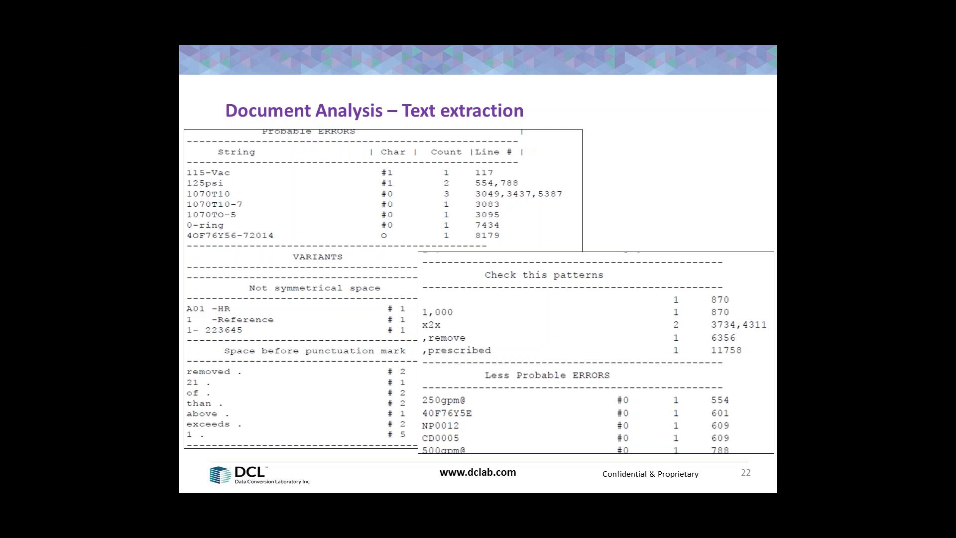